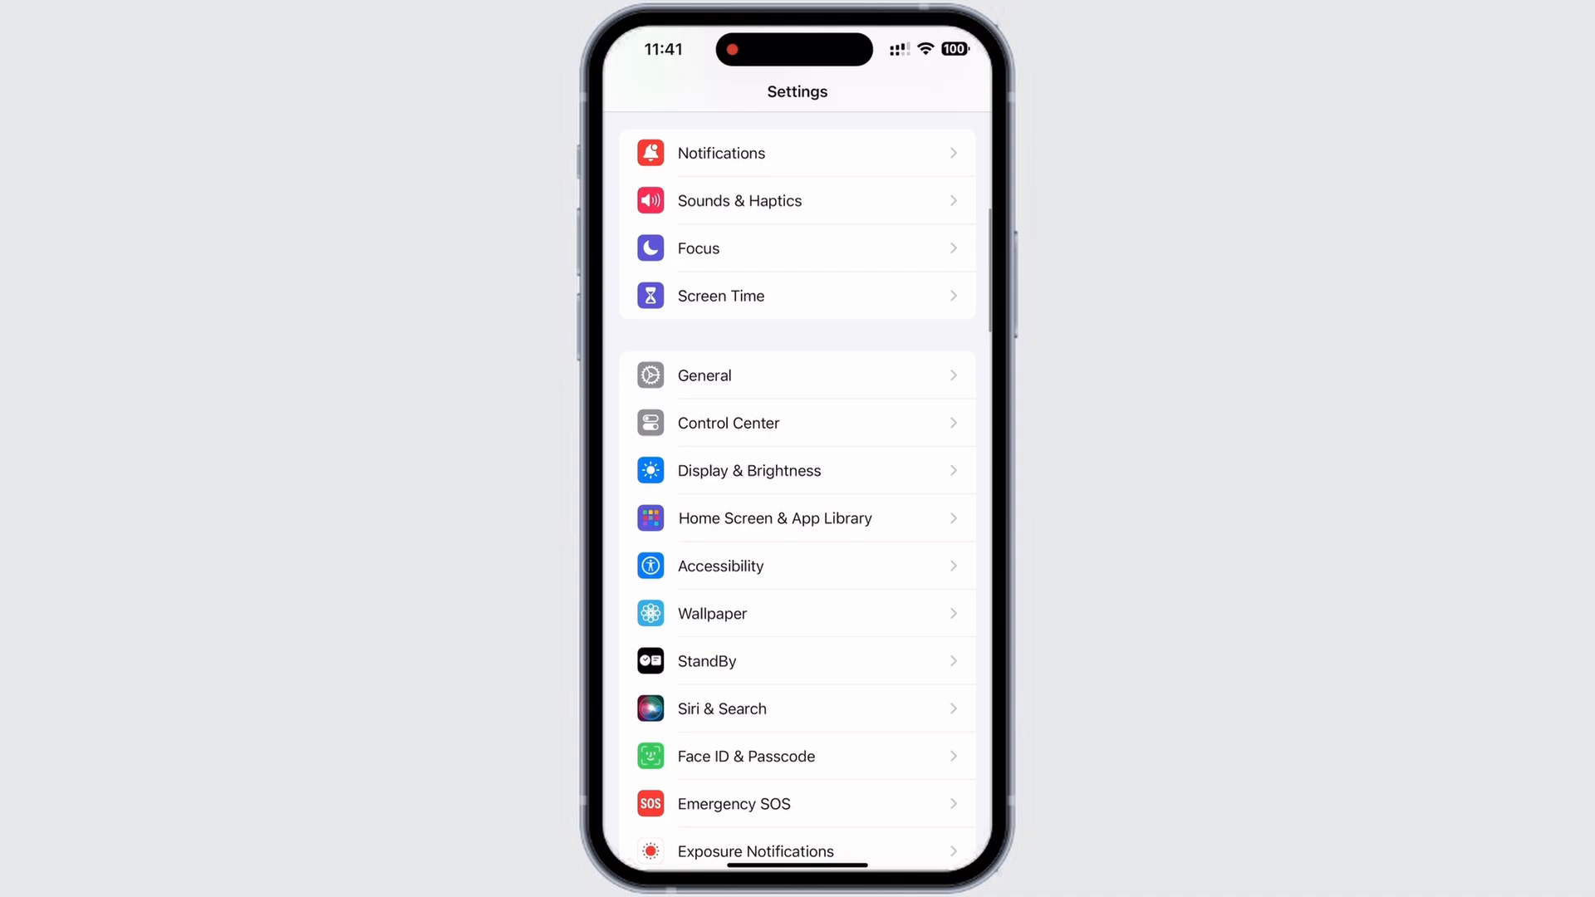
Go into Accessibility and reach the Switch Control settings
{"action": "scroll", "scroll_direction": "down", "scroll_amount": 3}
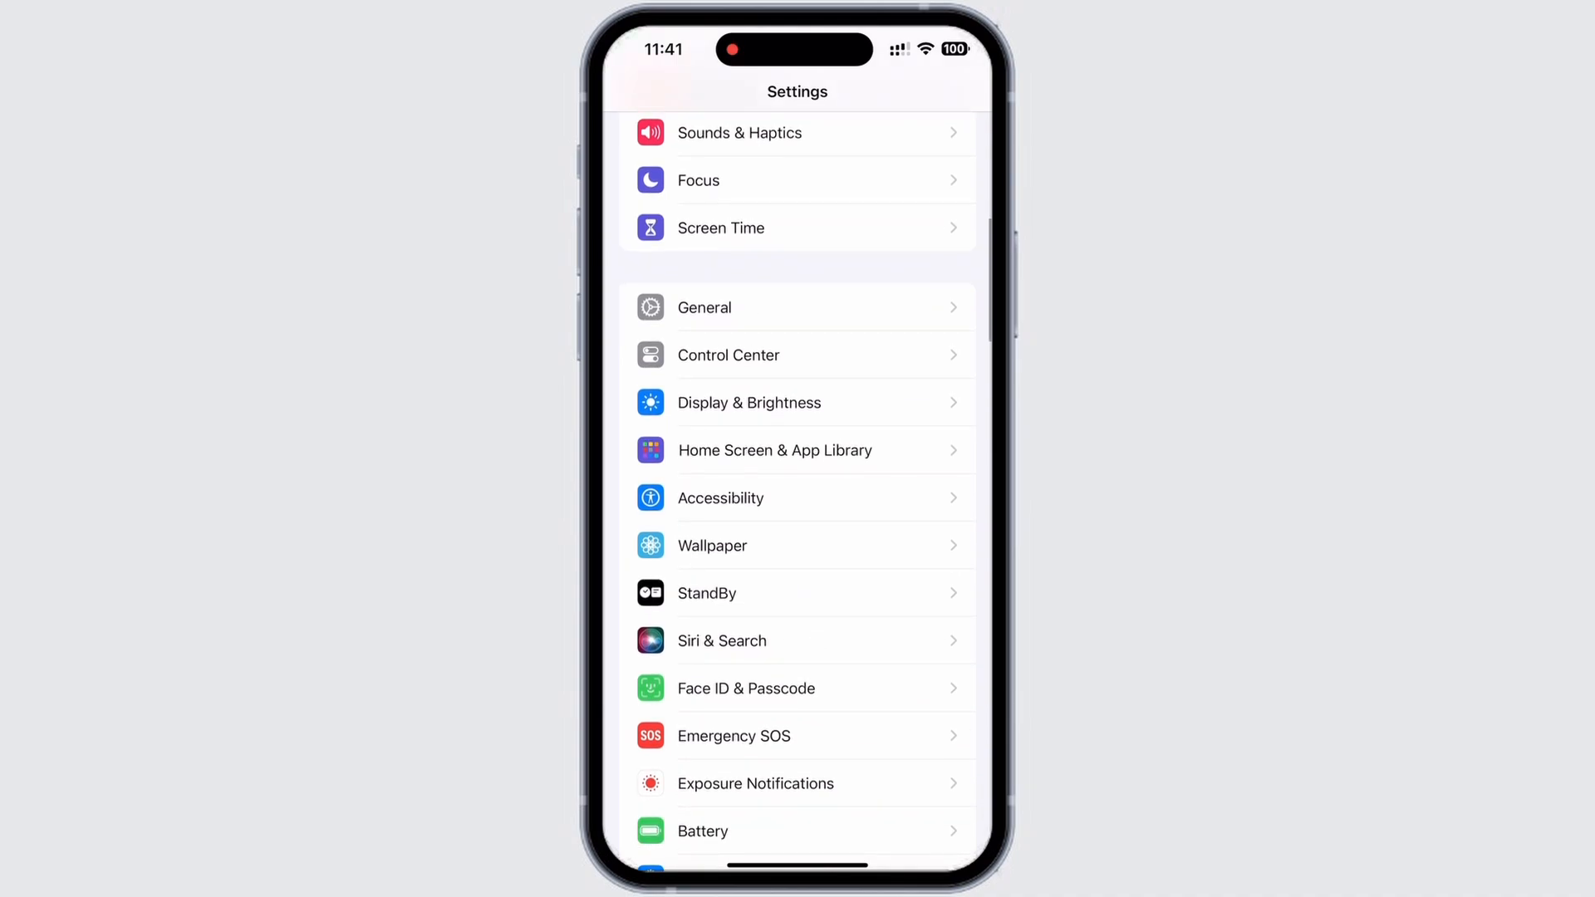
{"action": "left_click", "coordinate": [719, 496]}
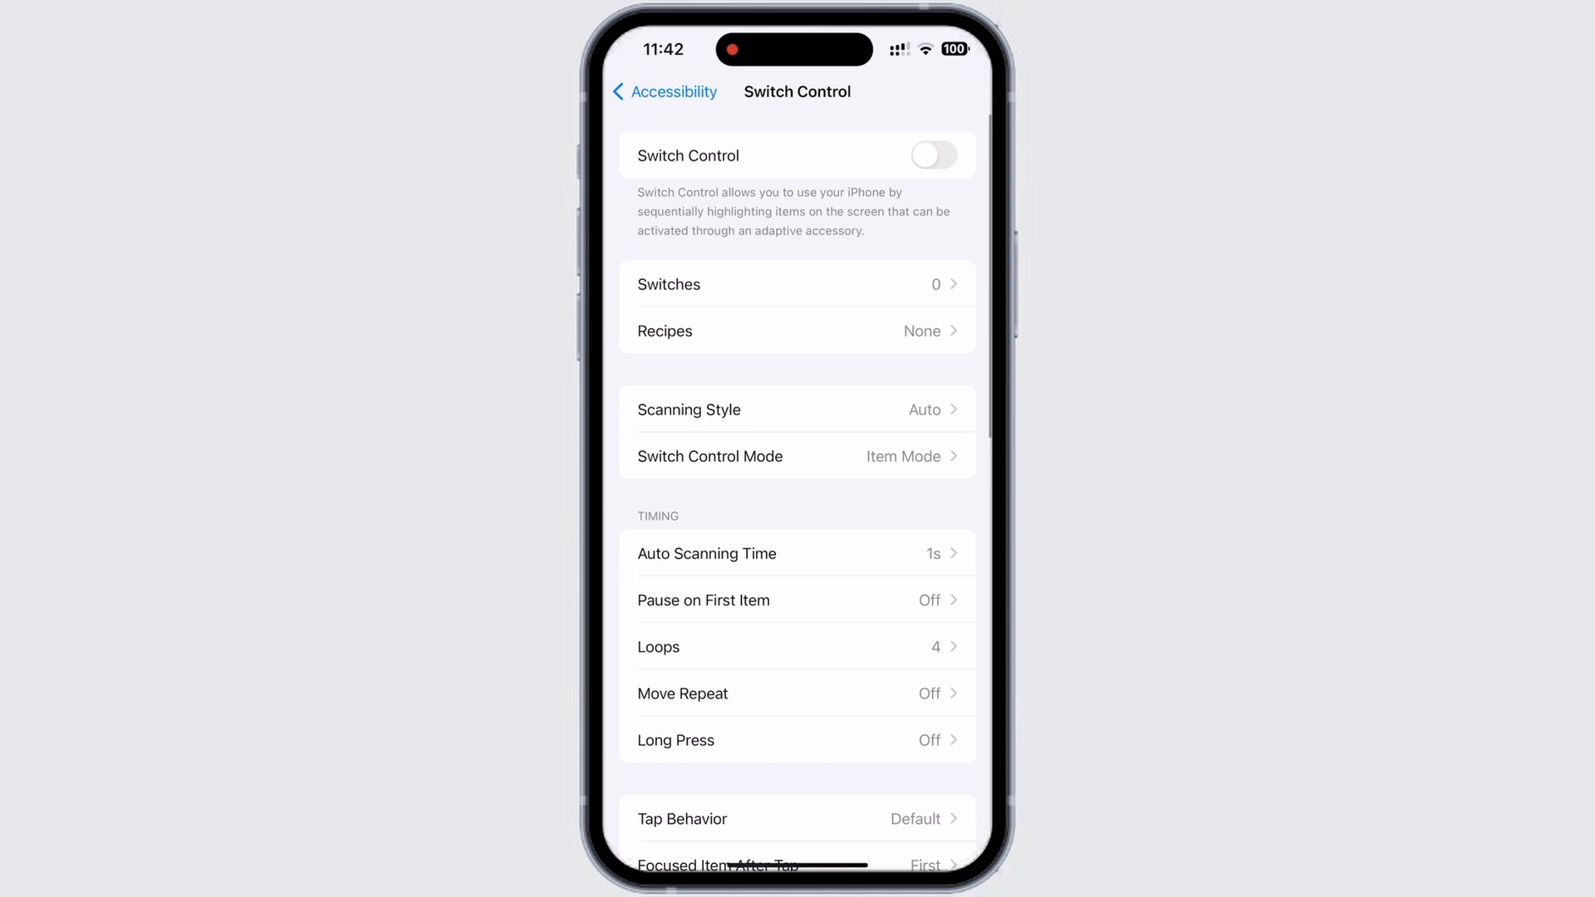
Add a Screen > Full Screen switch assigned to the Select Item action
{"action": "left_click", "coordinate": [795, 281]}
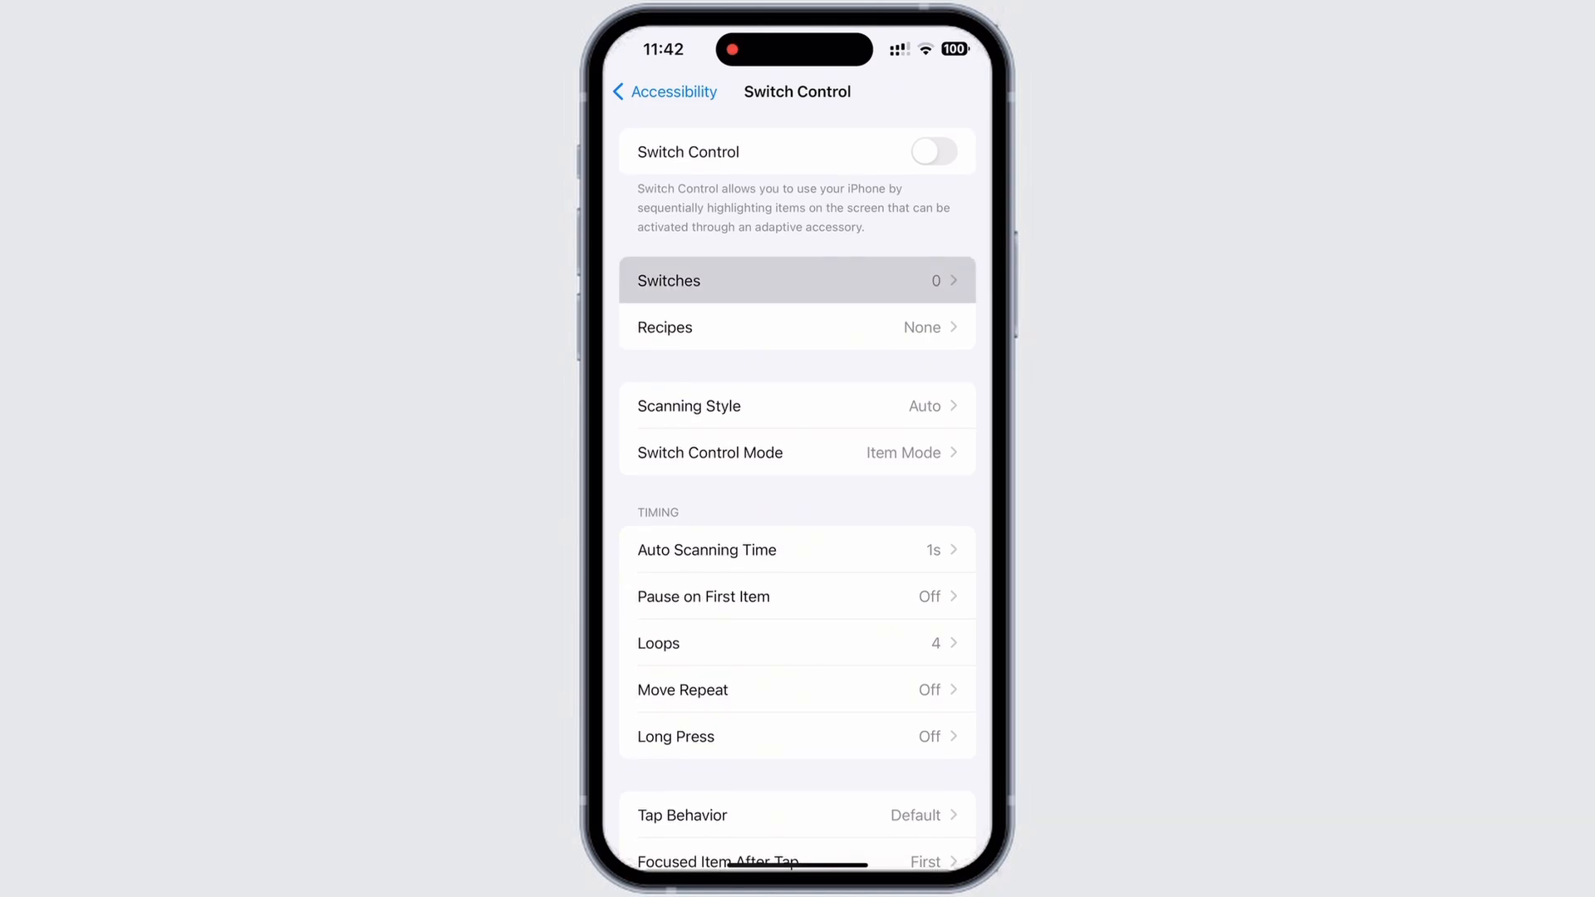
{"action": "left_click", "coordinate": [795, 279]}
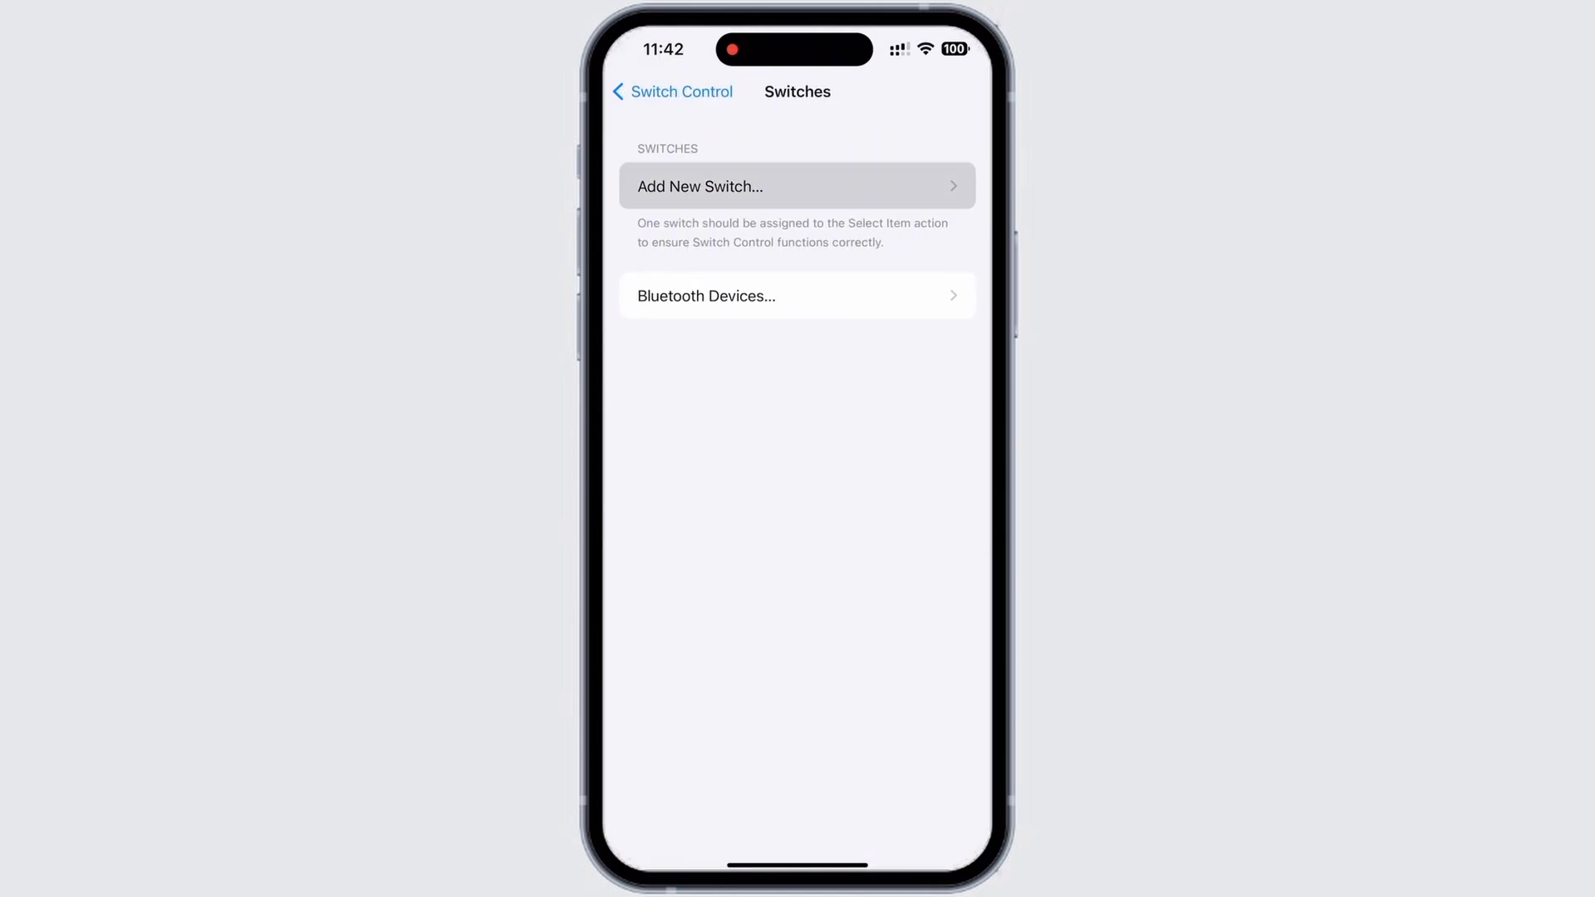
{"action": "left_click", "coordinate": [797, 186]}
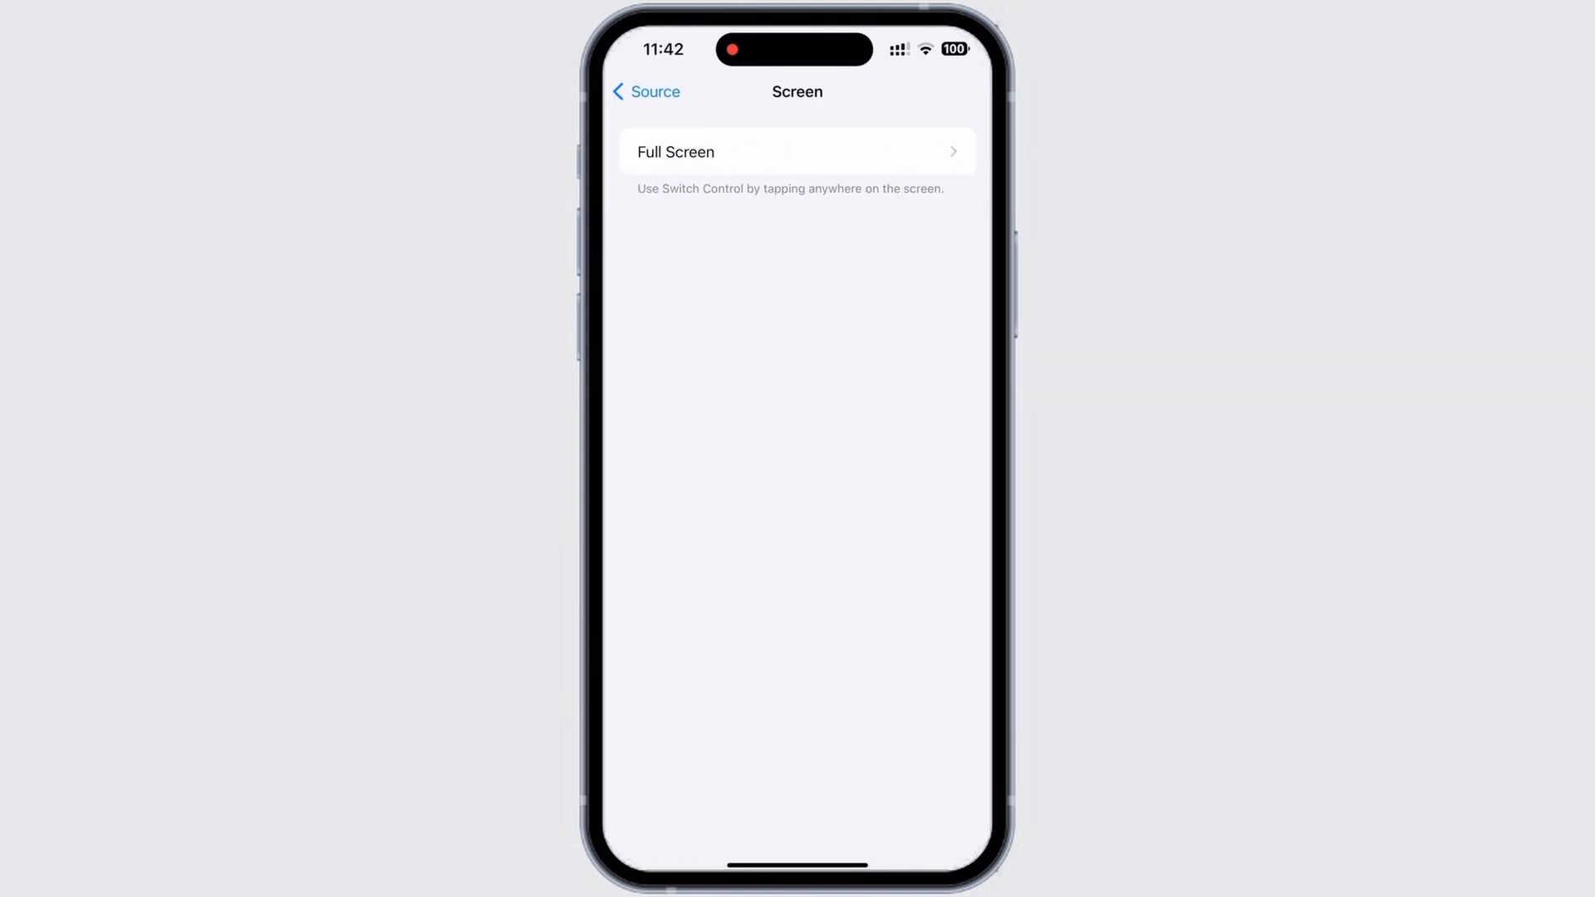
{"action": "left_click", "coordinate": [796, 151]}
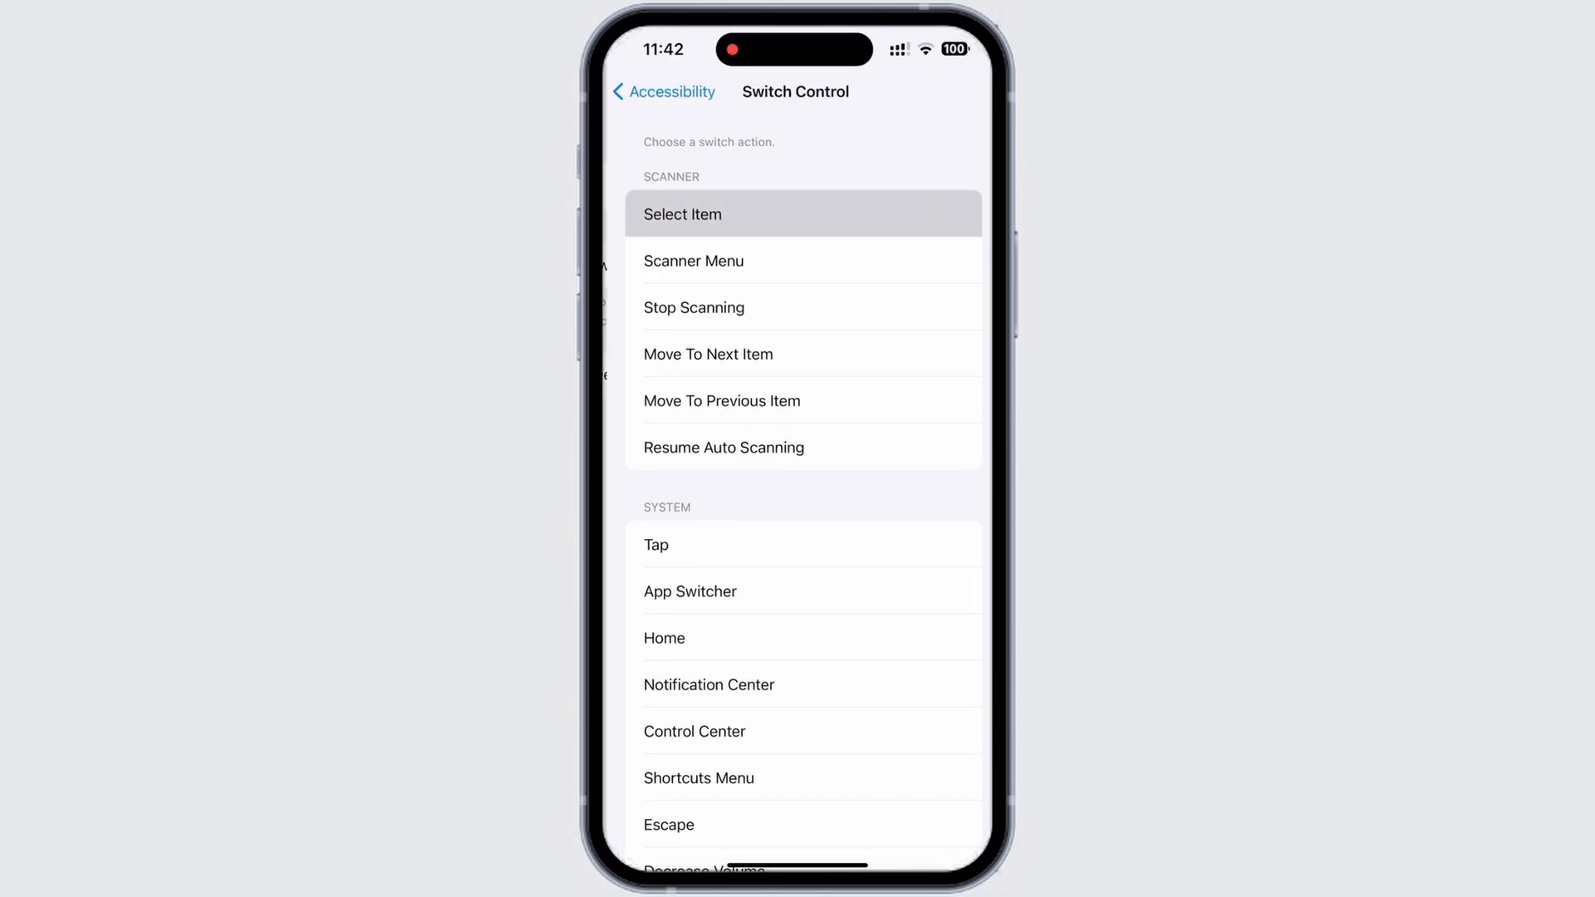
{"action": "left_click", "coordinate": [663, 91]}
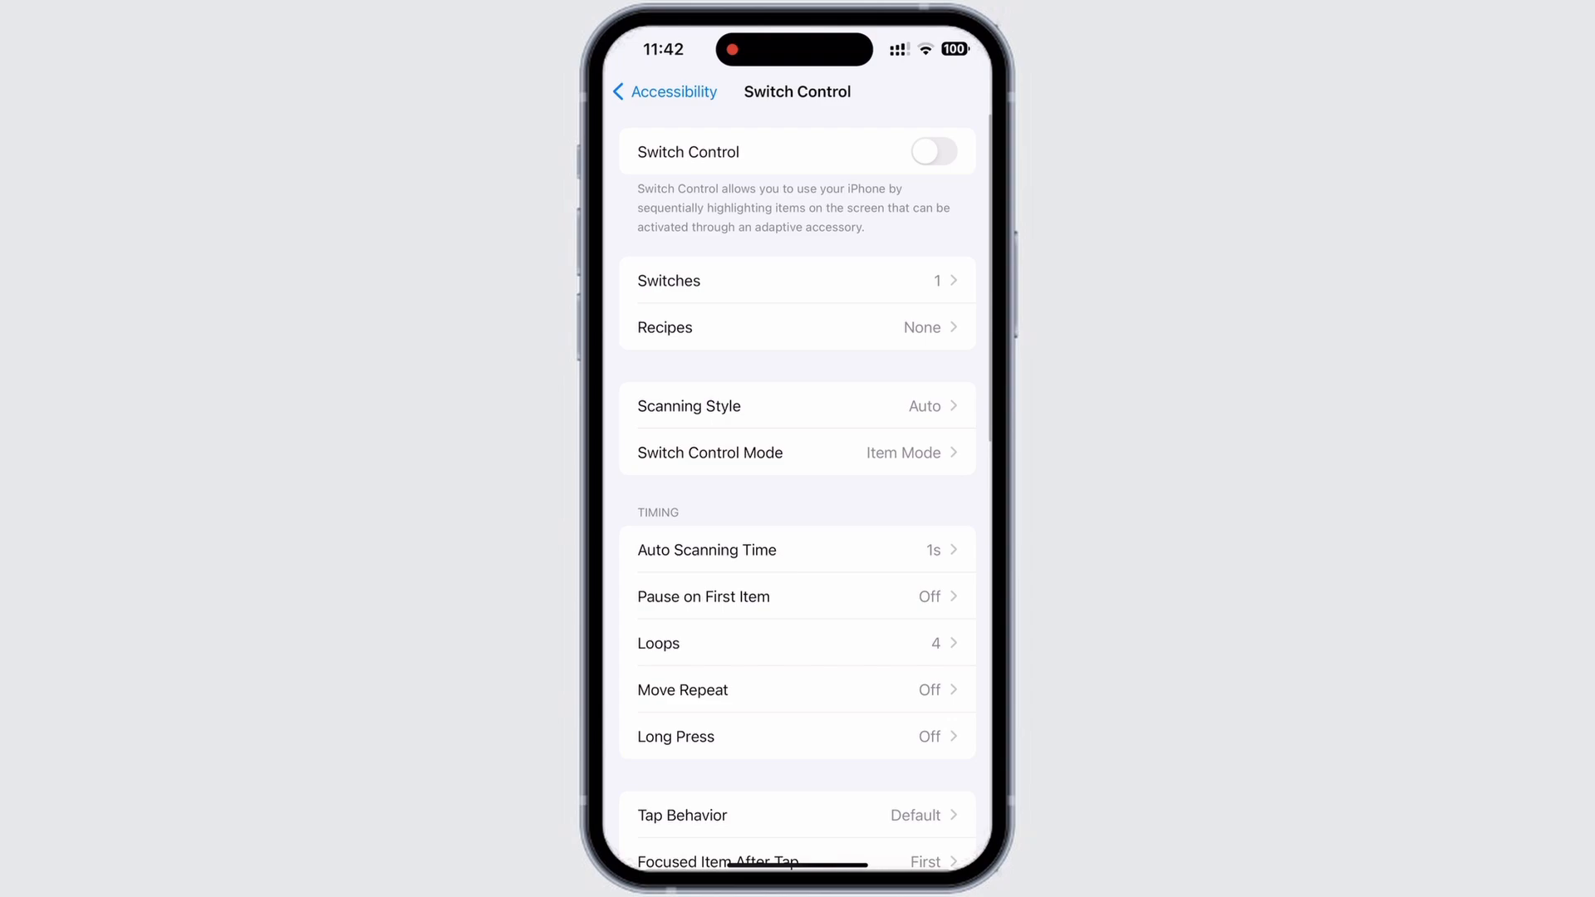
Create a new recipe and name it 'pro'
{"action": "left_click", "coordinate": [796, 328]}
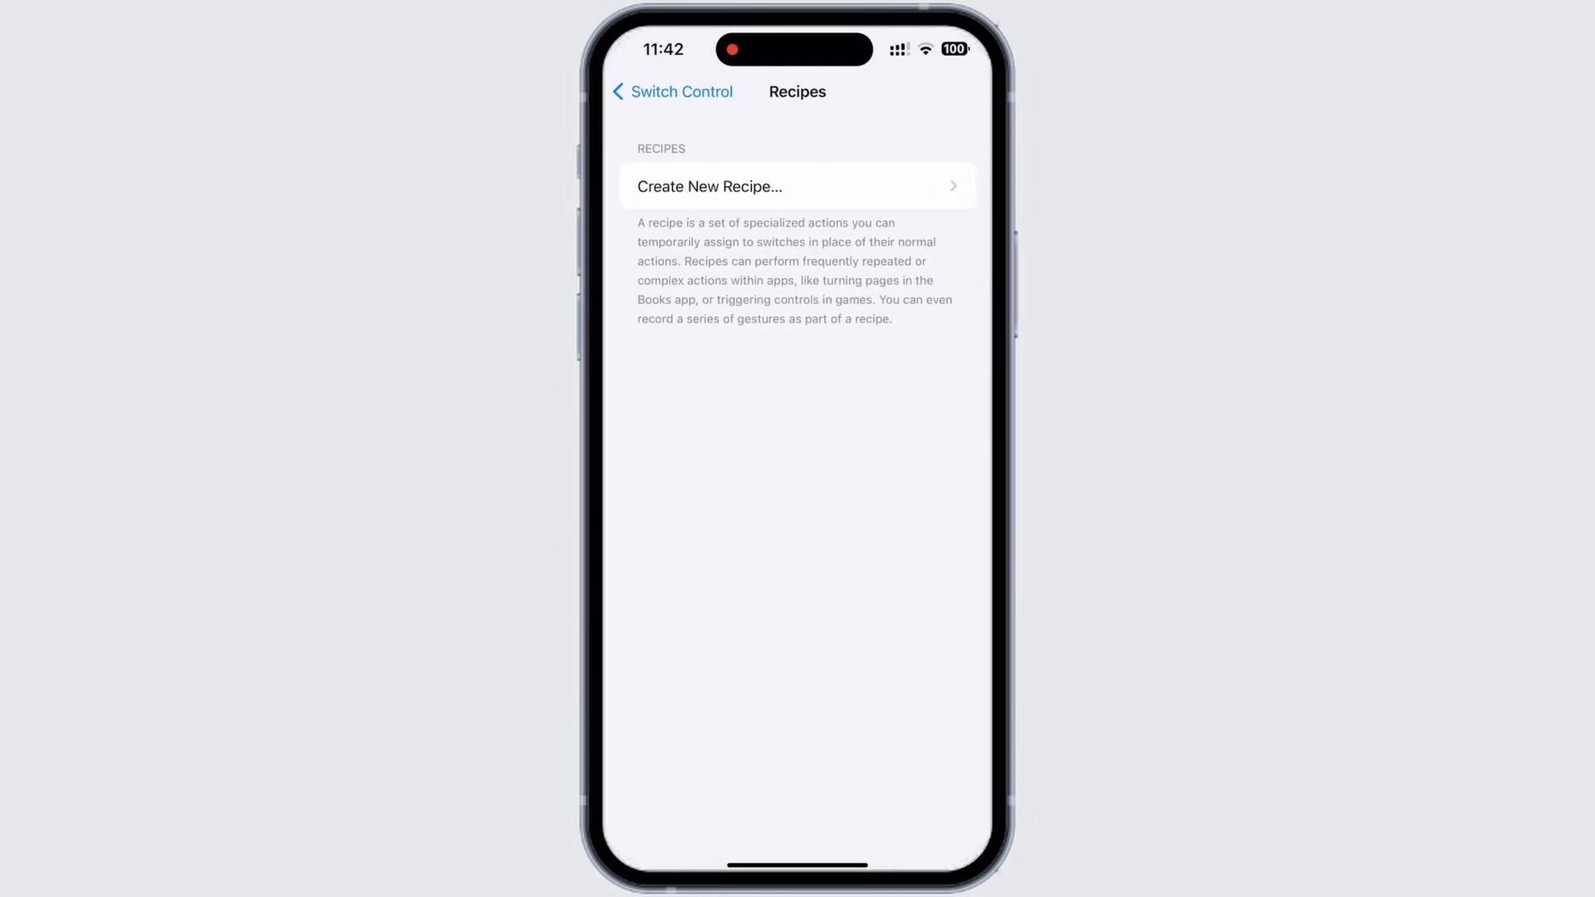
{"action": "left_click", "coordinate": [796, 186]}
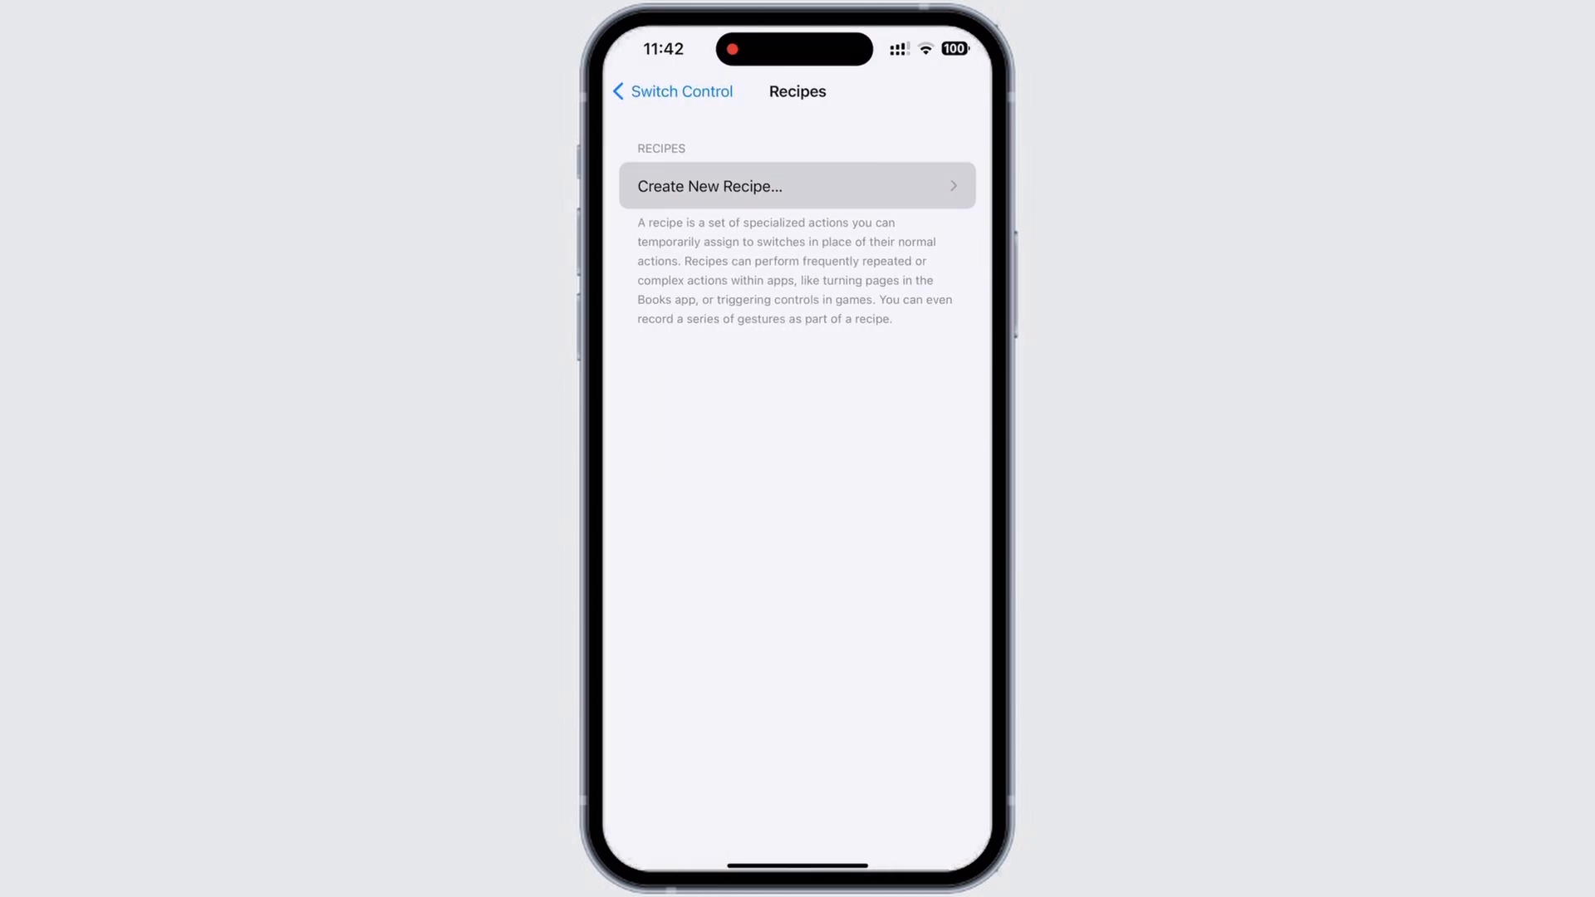
{"action": "left_click", "coordinate": [797, 186]}
{"action": "type", "text": "pro"}
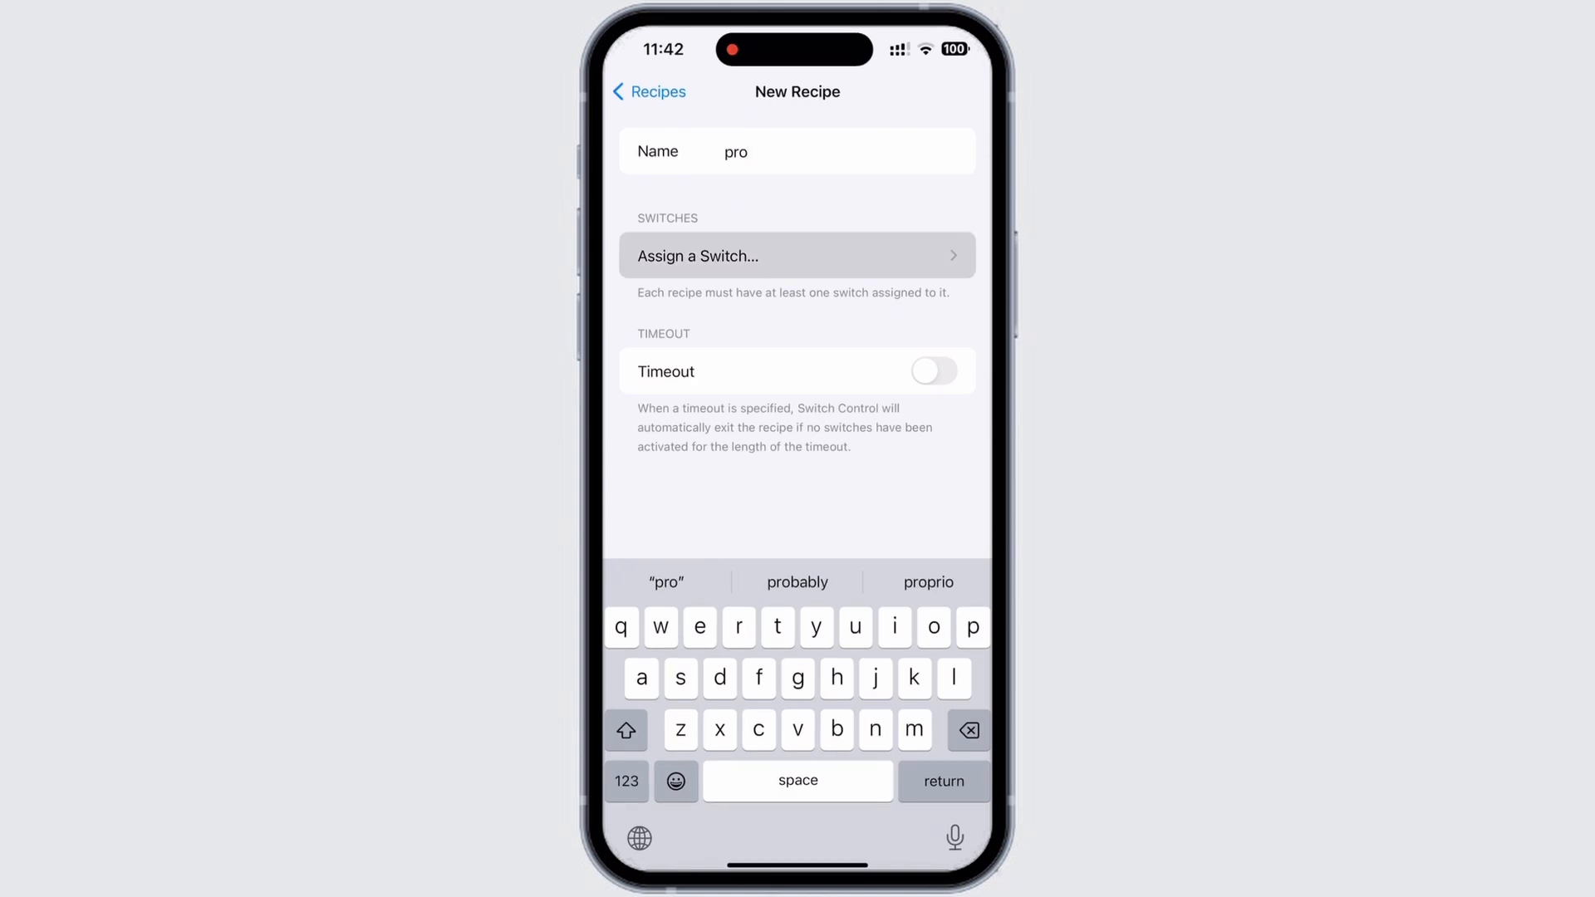
Assign the Full Screen switch in 'pro' to a recorded Custom Gesture and save it
{"action": "left_click", "coordinate": [795, 256]}
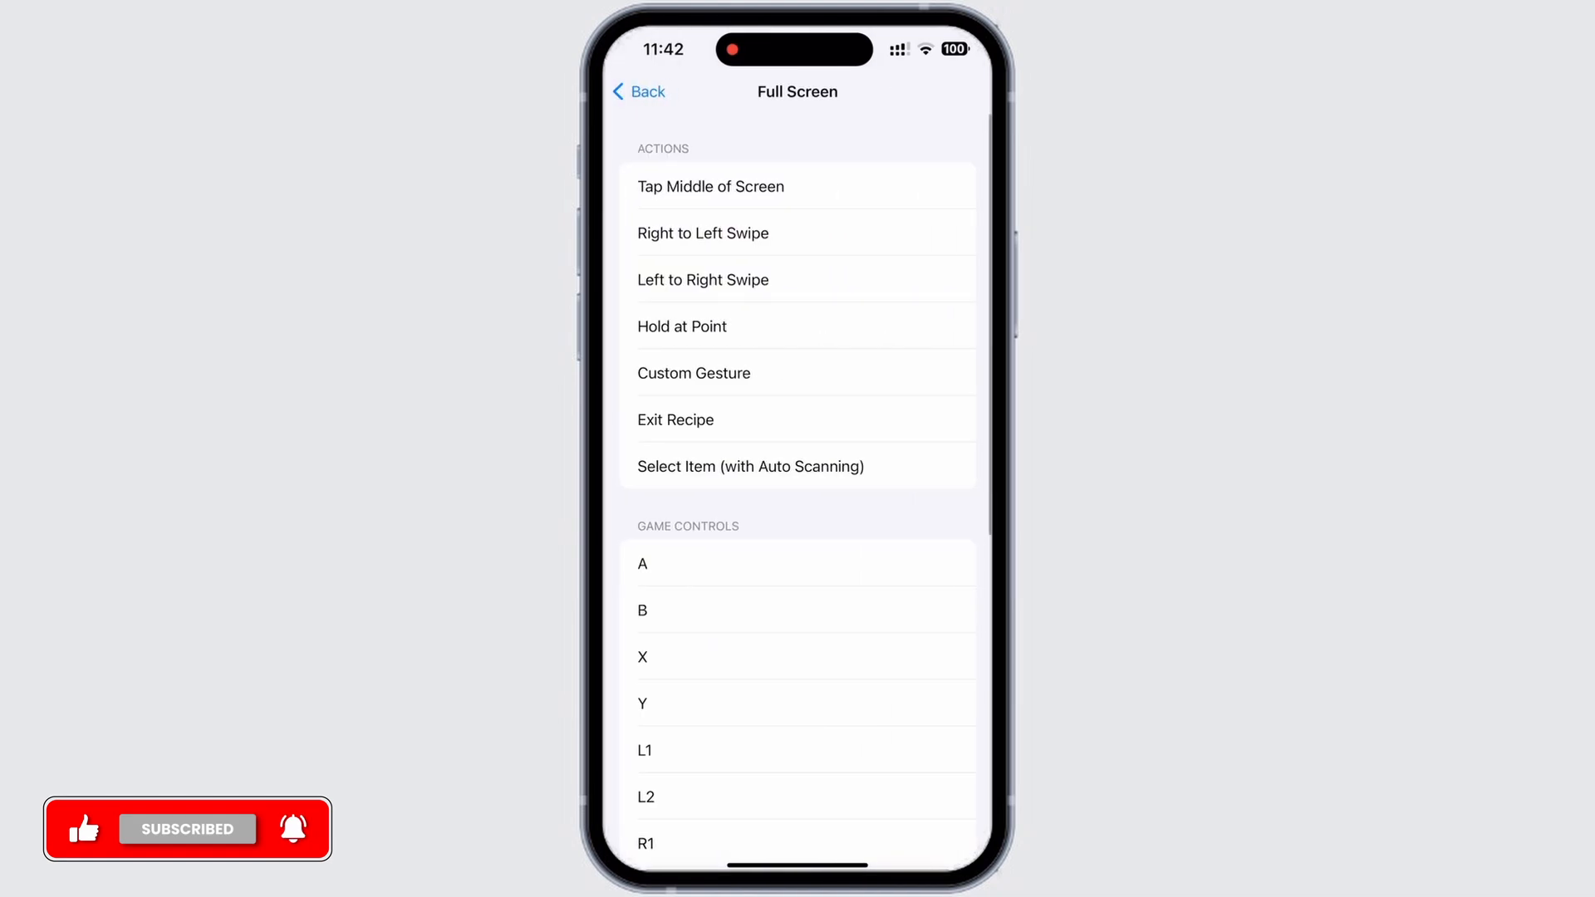
{"action": "left_click", "coordinate": [797, 372]}
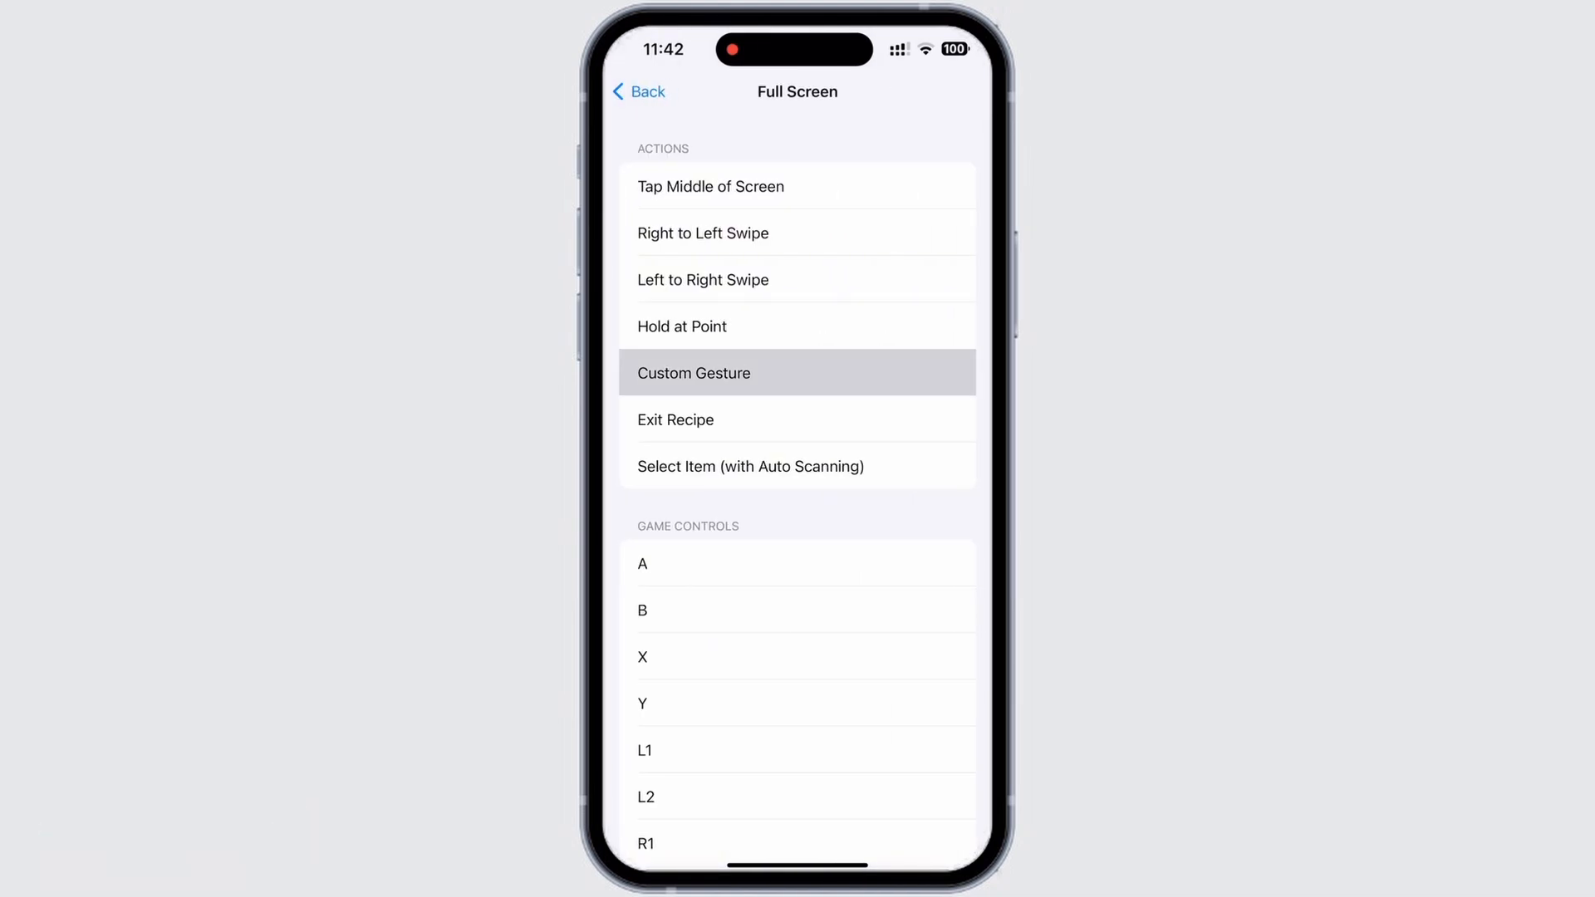
{"action": "left_click", "coordinate": [693, 373]}
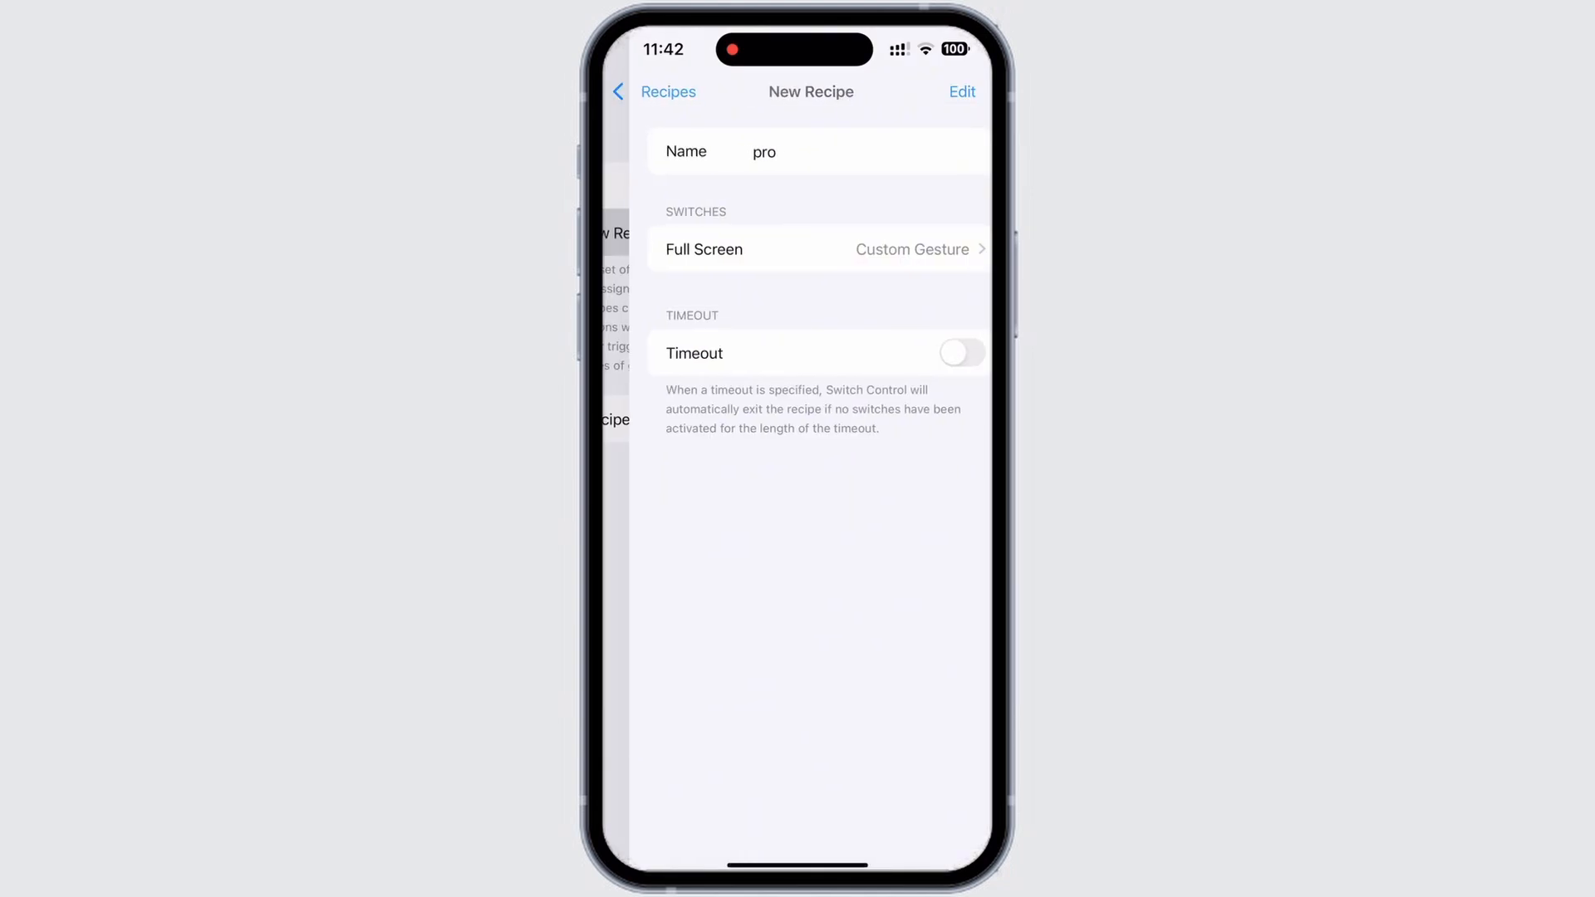
Set 'pro' as the Launch Recipe and go back up to the Accessibility page
{"action": "left_click", "coordinate": [661, 92]}
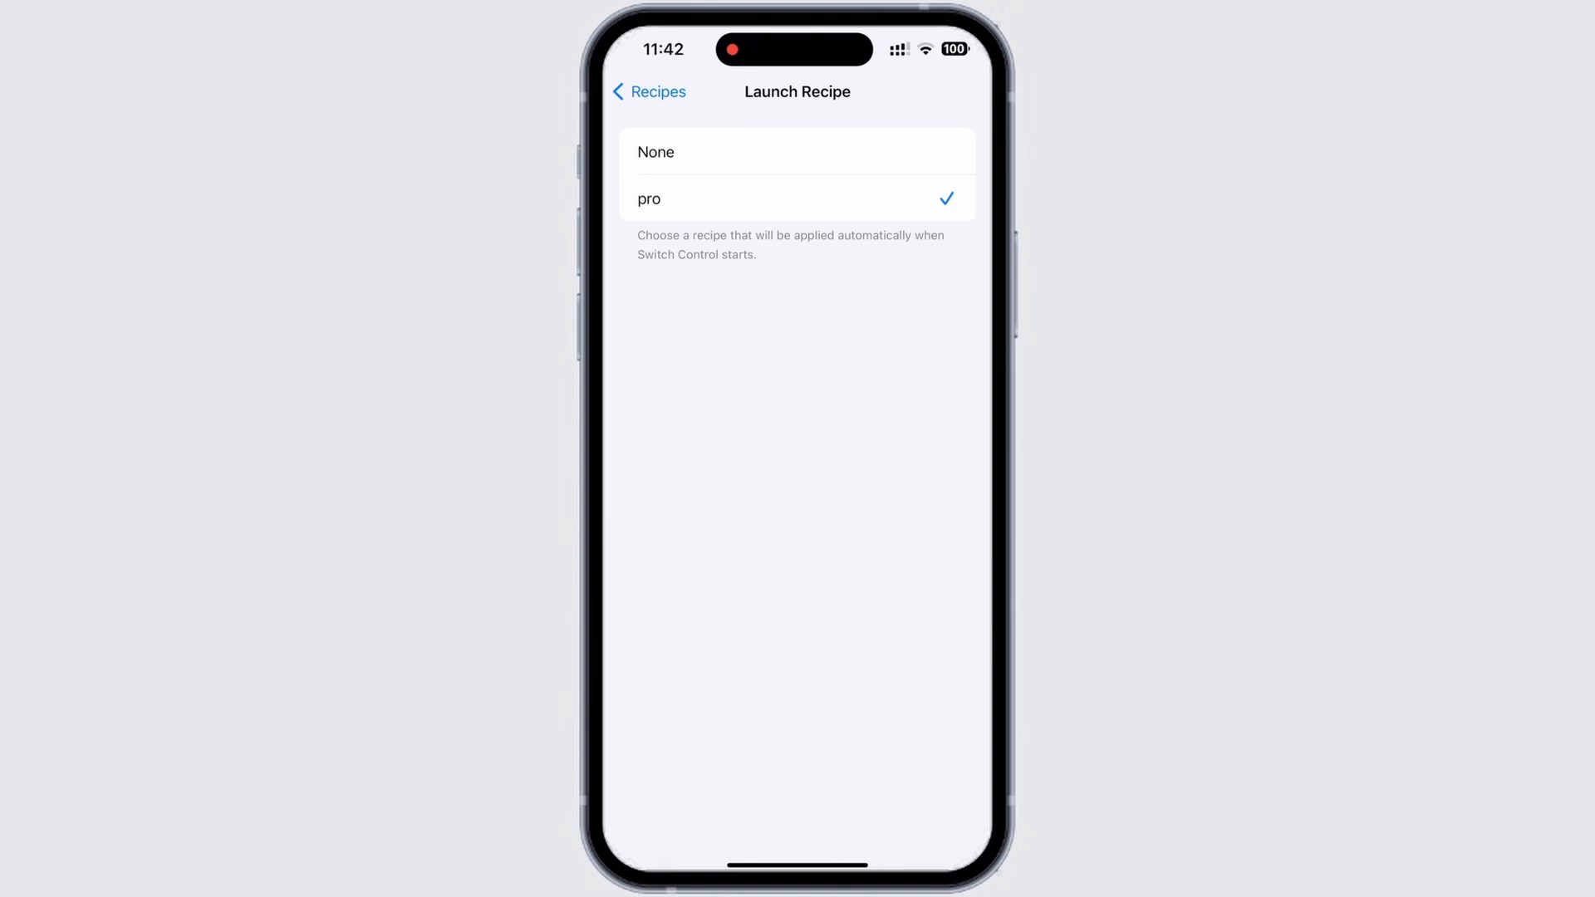
{"action": "left_click", "coordinate": [647, 92]}
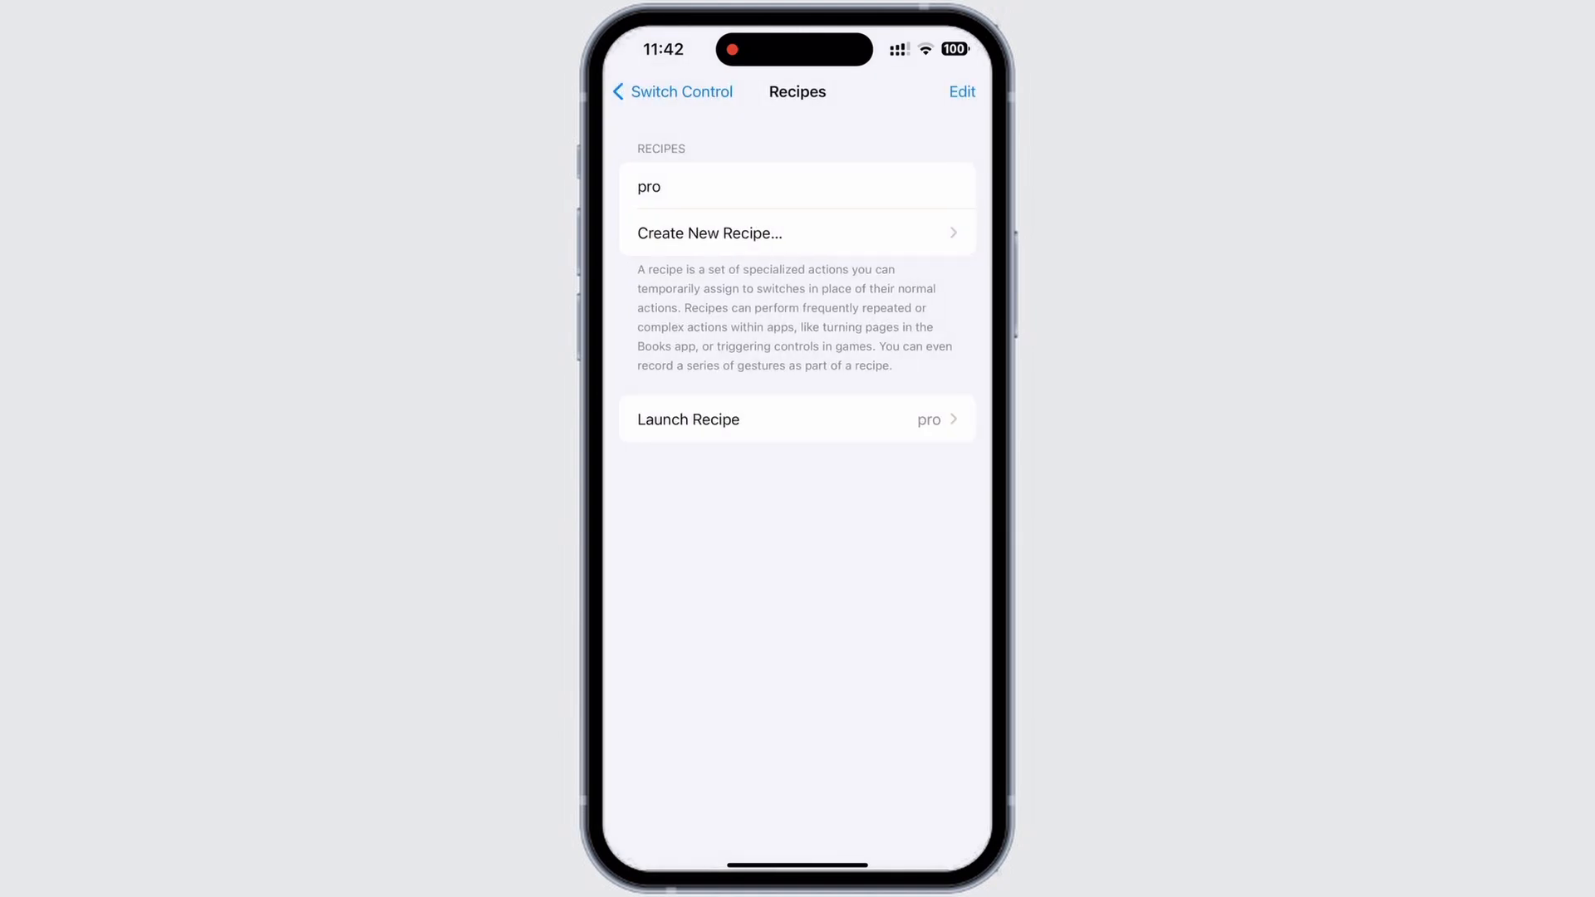
{"action": "left_click", "coordinate": [673, 91]}
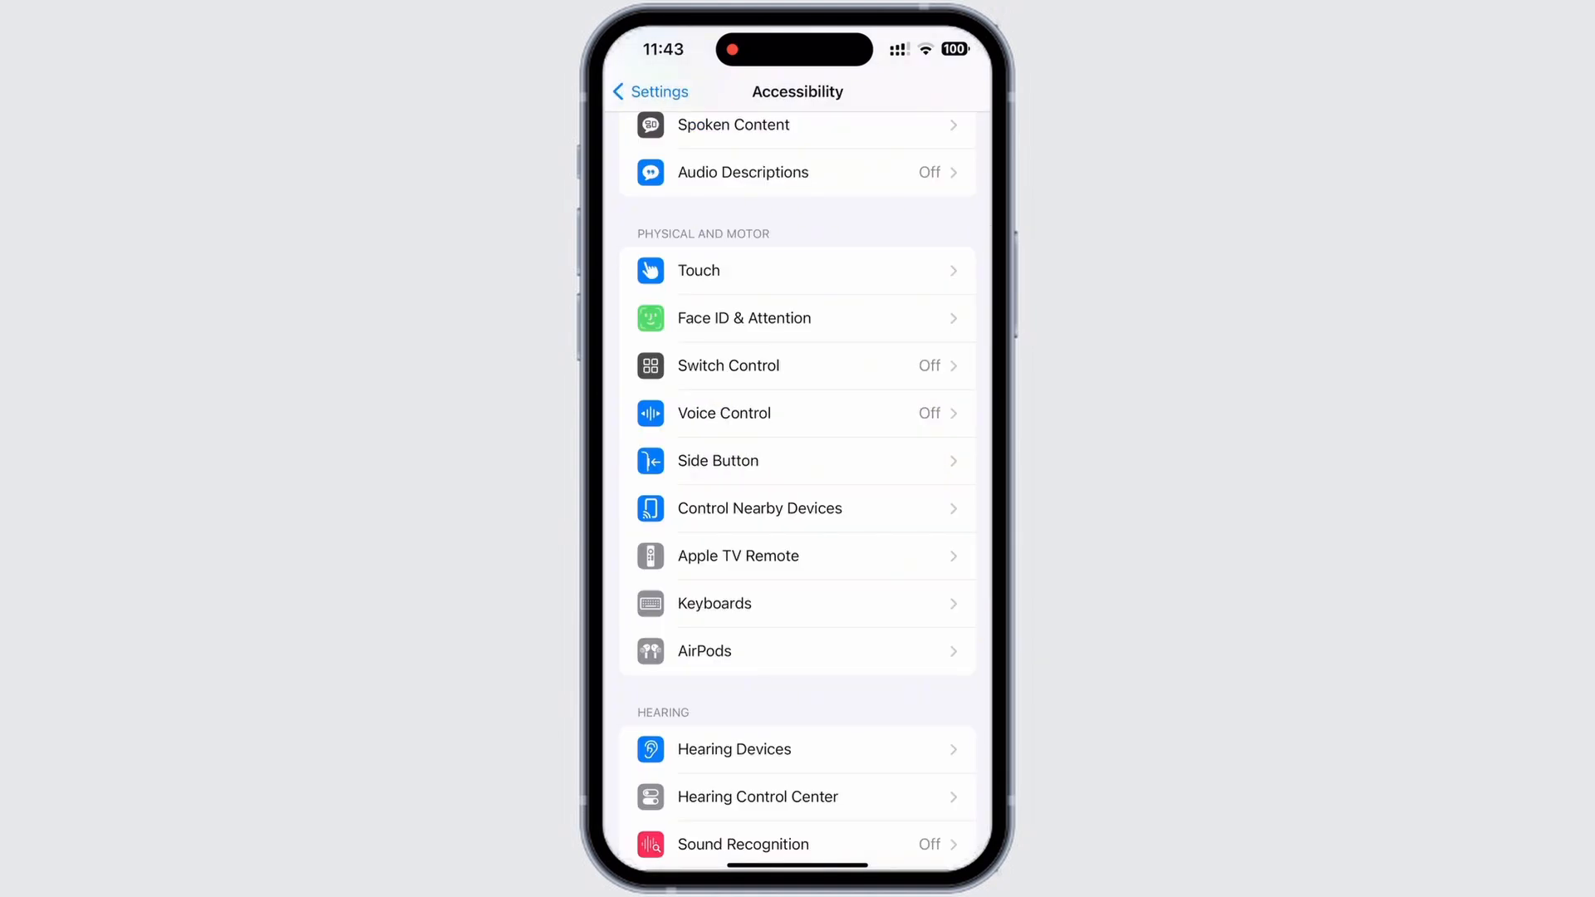
Reach the Accessibility Shortcut list of triple-click features
{"action": "scroll", "scroll_direction": "down", "scroll_amount": 3}
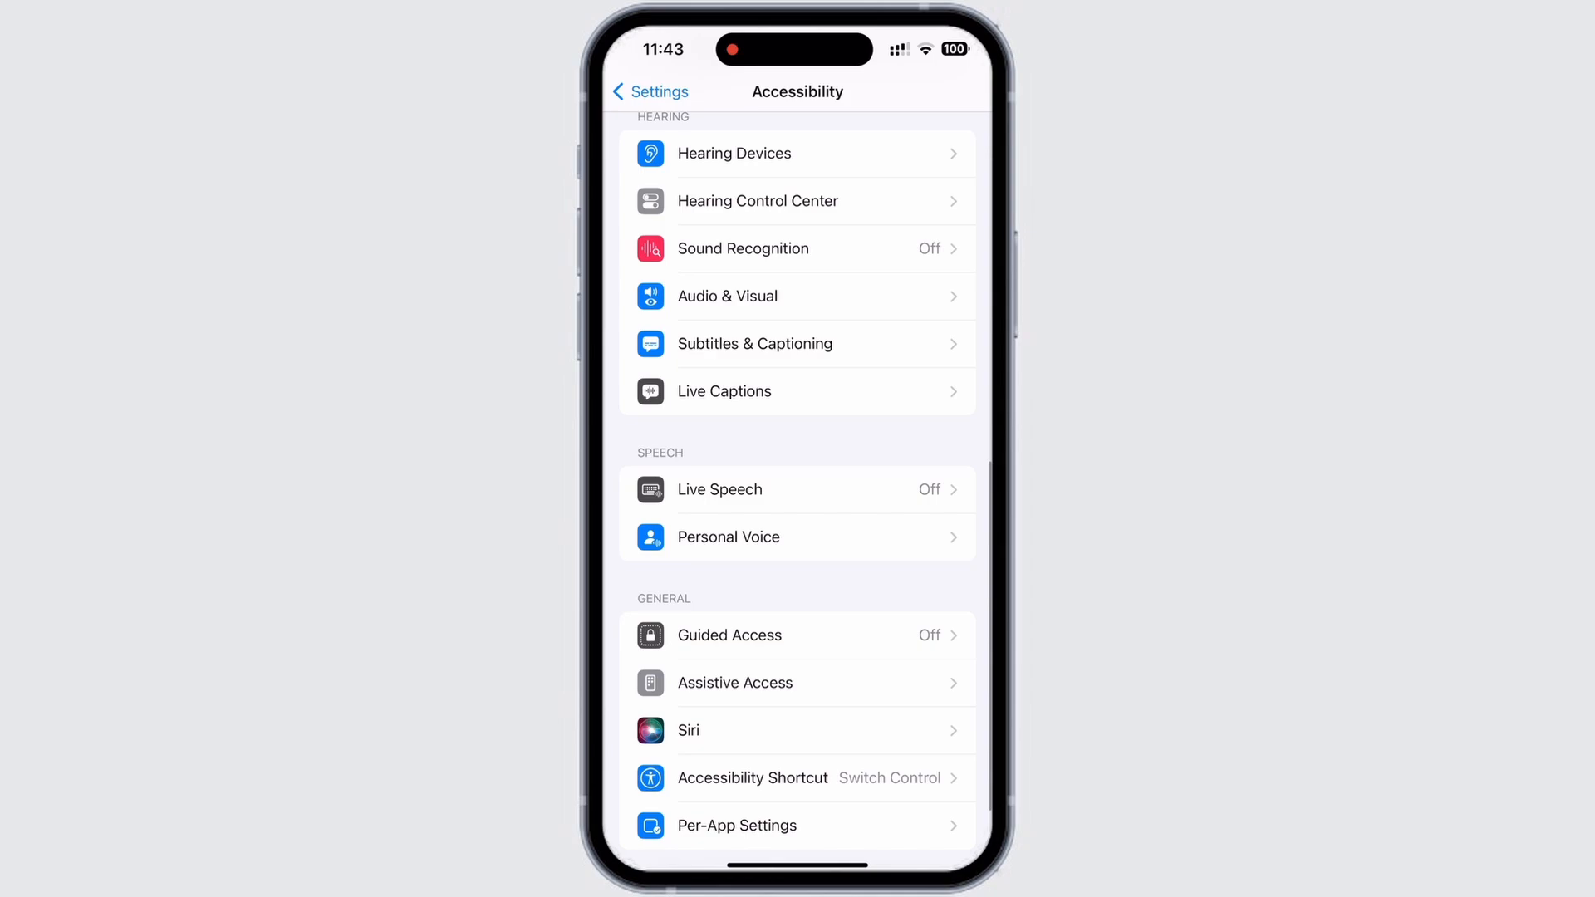
{"action": "left_click", "coordinate": [751, 778]}
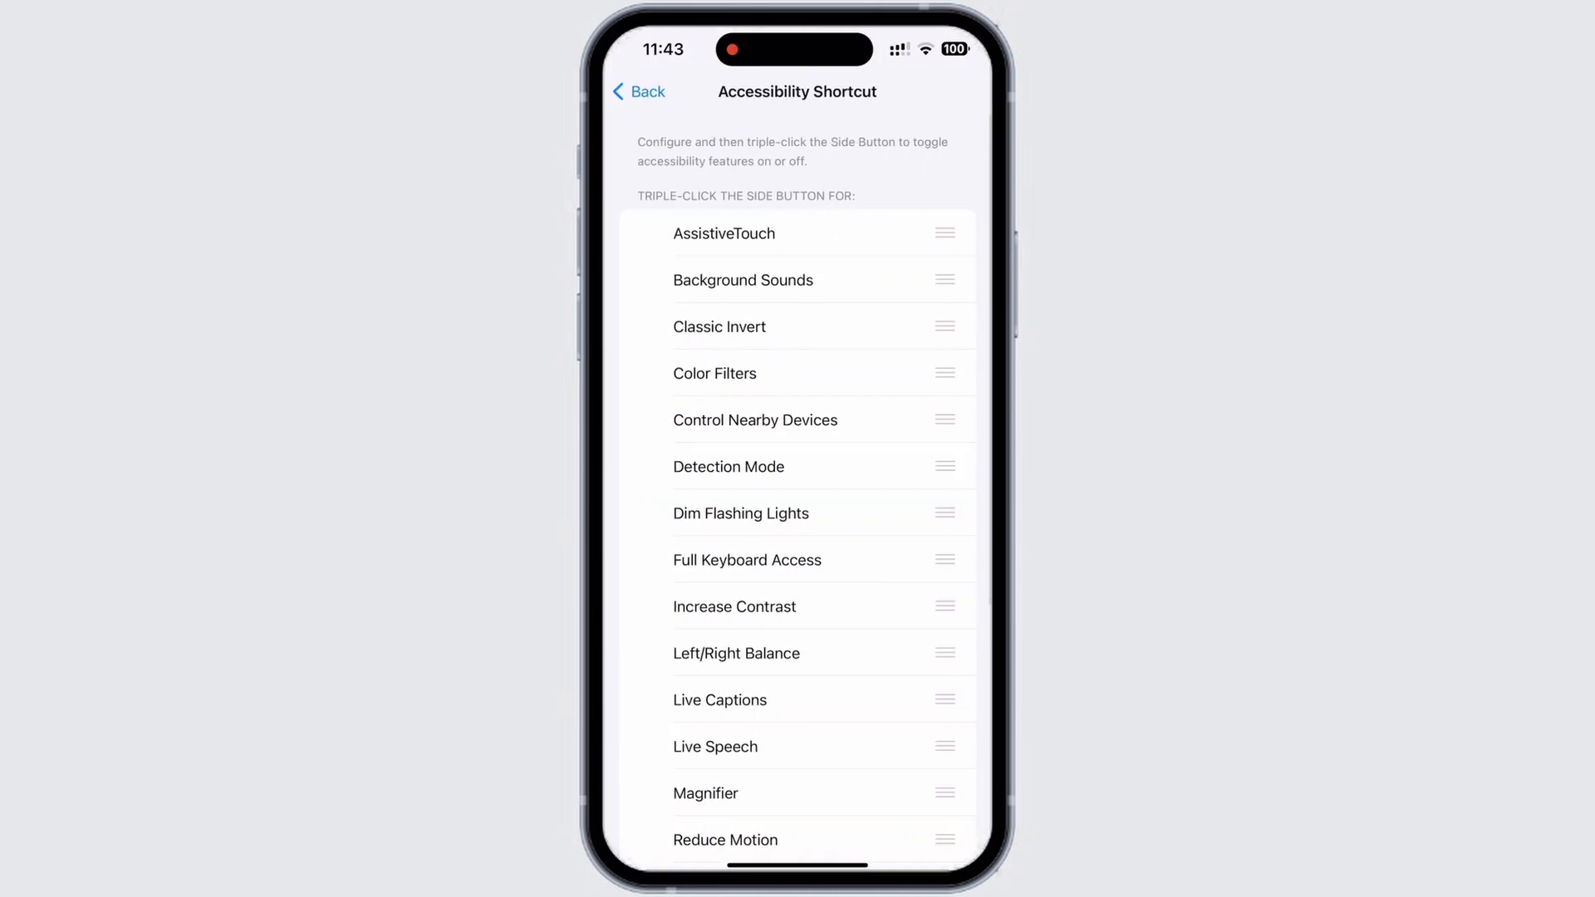